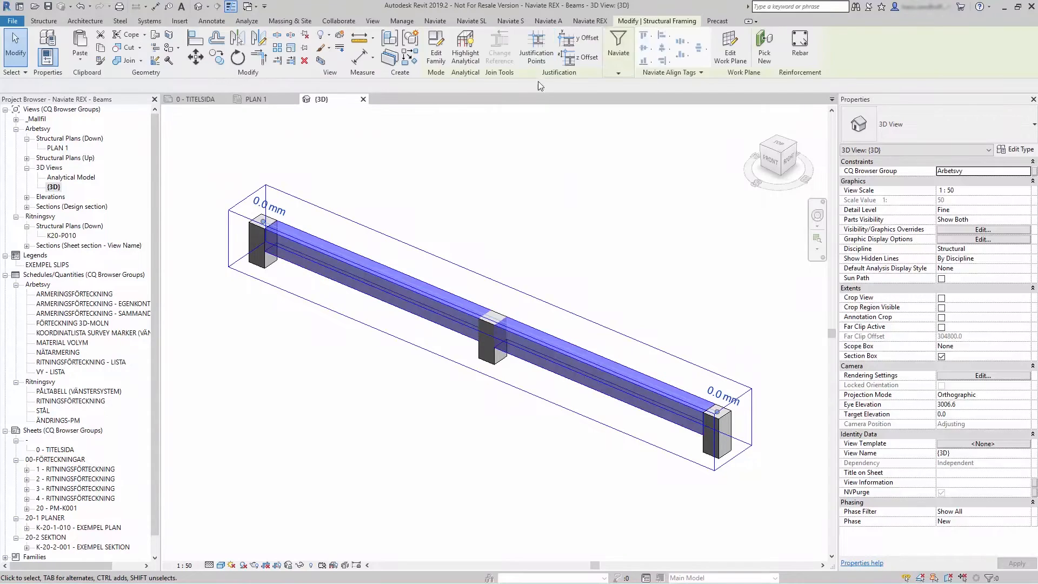
Launch Reinforcement of beams from the Naviate REX ribbon on the selected concrete beam.
{"action": "left_click", "coordinate": [590, 20]}
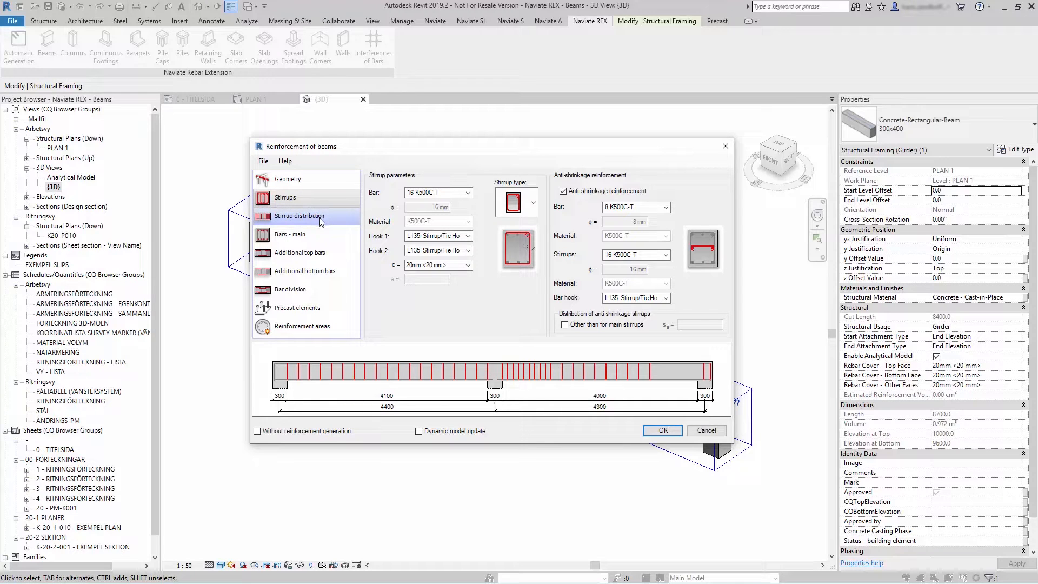
Show span 1's stirrup distribution with 220 mm main stirrup spacing.
{"action": "left_click", "coordinate": [298, 215]}
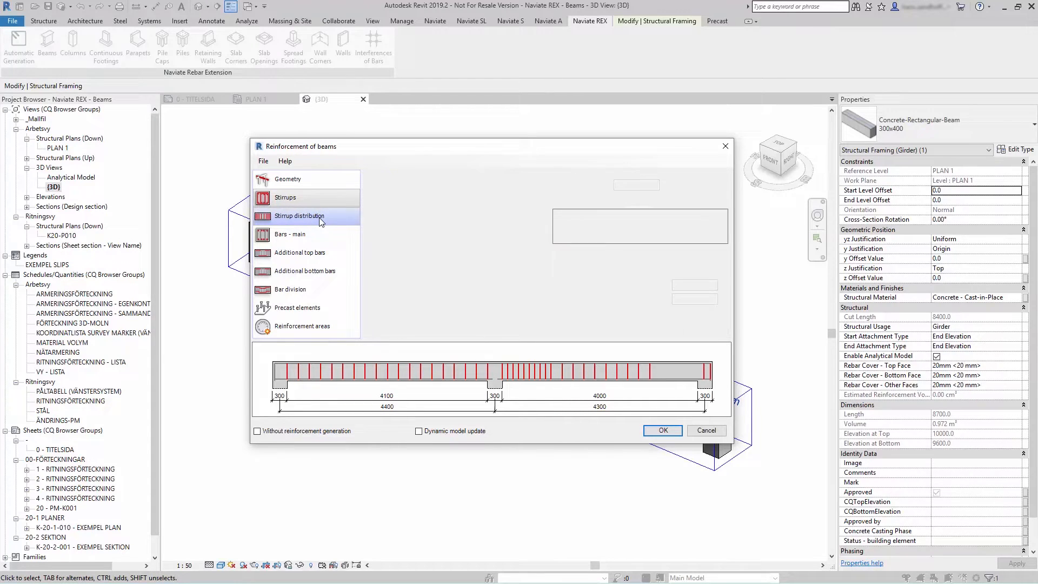
{"action": "left_click", "coordinate": [299, 215]}
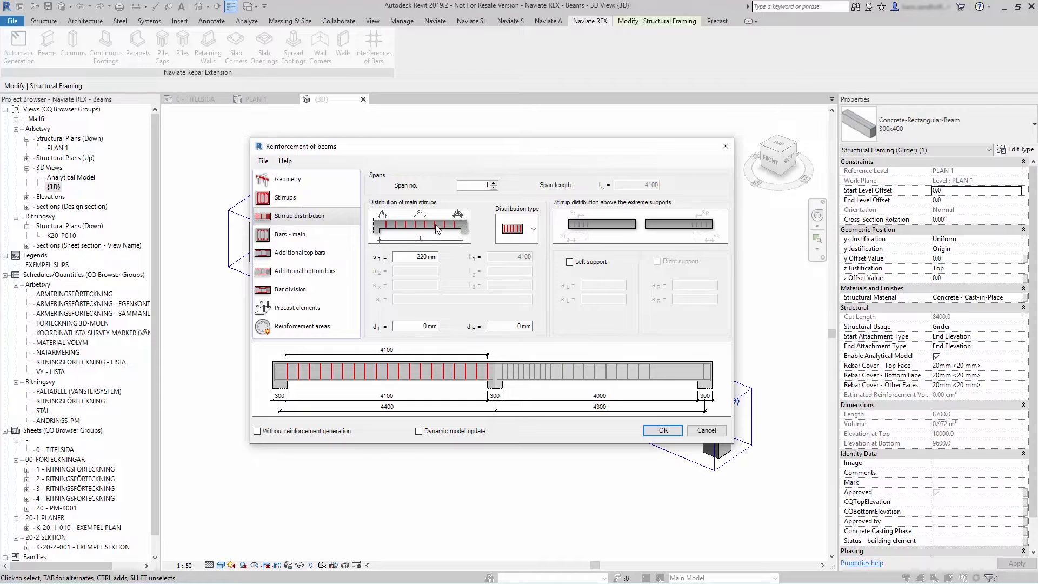
{"action": "mouse_move", "coordinate": [480, 227]}
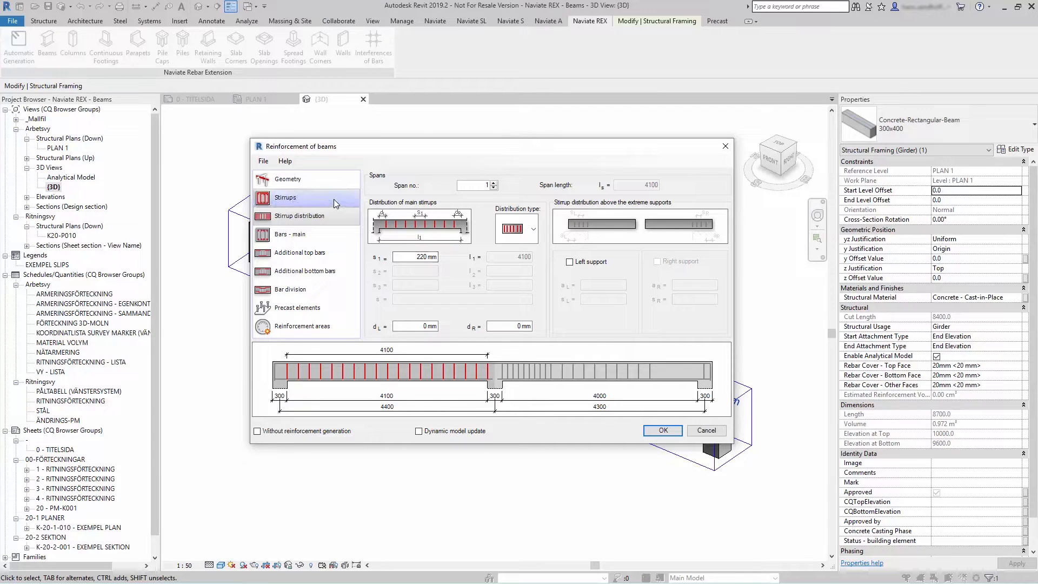
Return to the 16 K500C-T stirrup parameters and review the available stirrup shapes.
{"action": "left_click", "coordinate": [285, 197]}
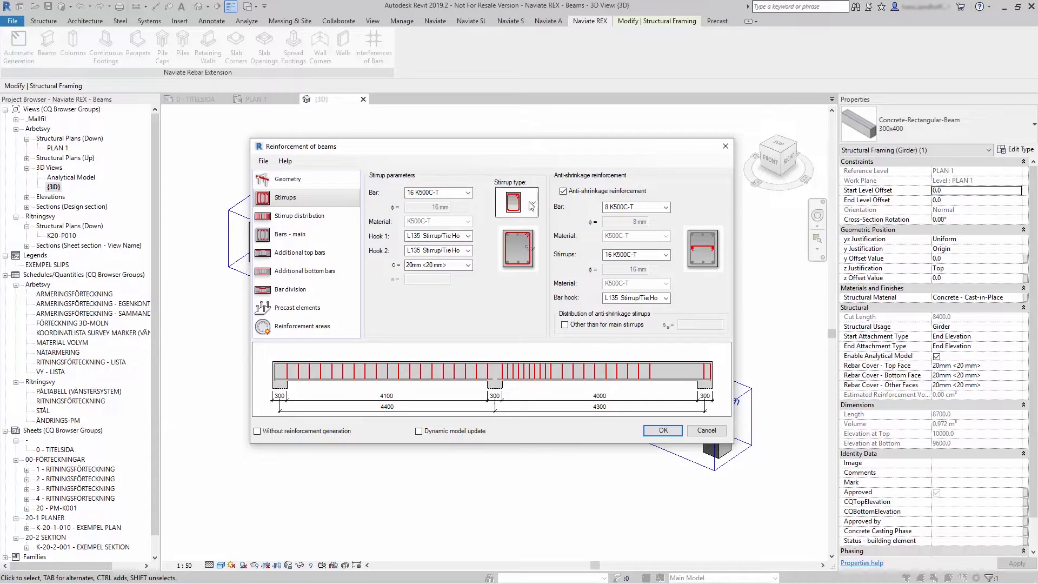
{"action": "left_click", "coordinate": [533, 202]}
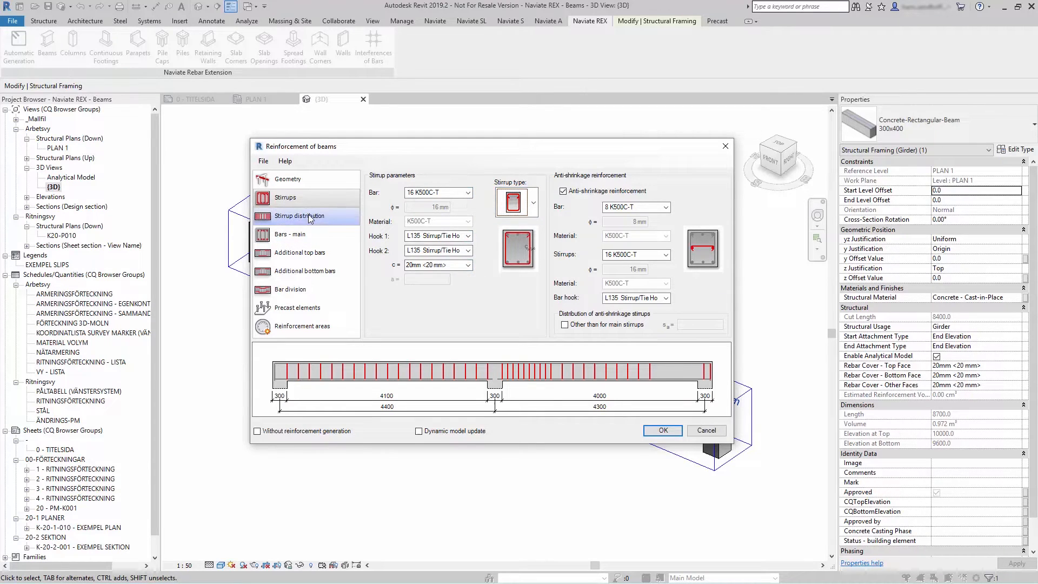
Show span 2's stirrup distribution (110 mm over 1000, then 220 mm) and check its distribution type.
{"action": "left_click", "coordinate": [300, 215]}
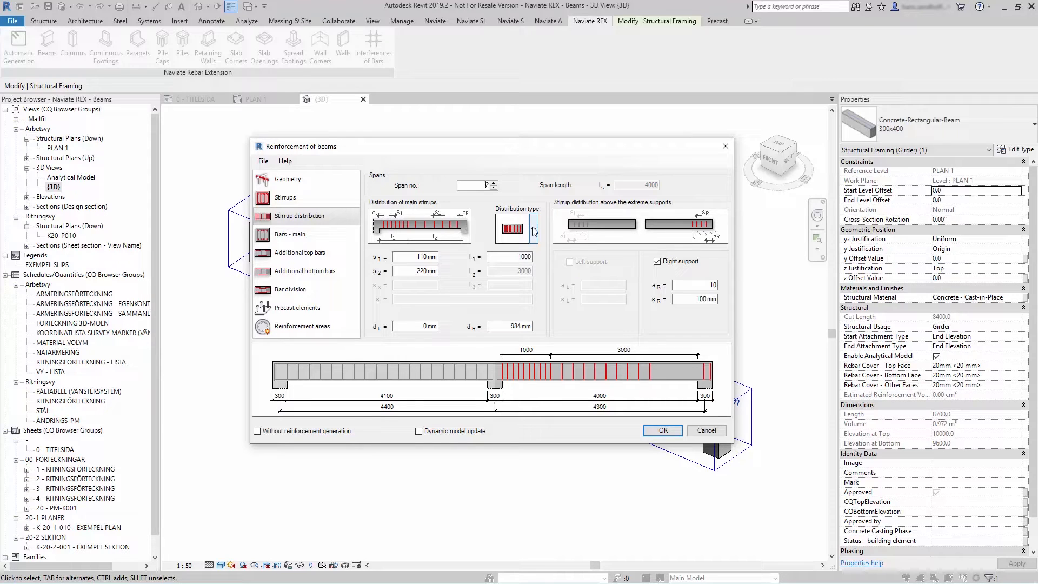
{"action": "left_click", "coordinate": [532, 229]}
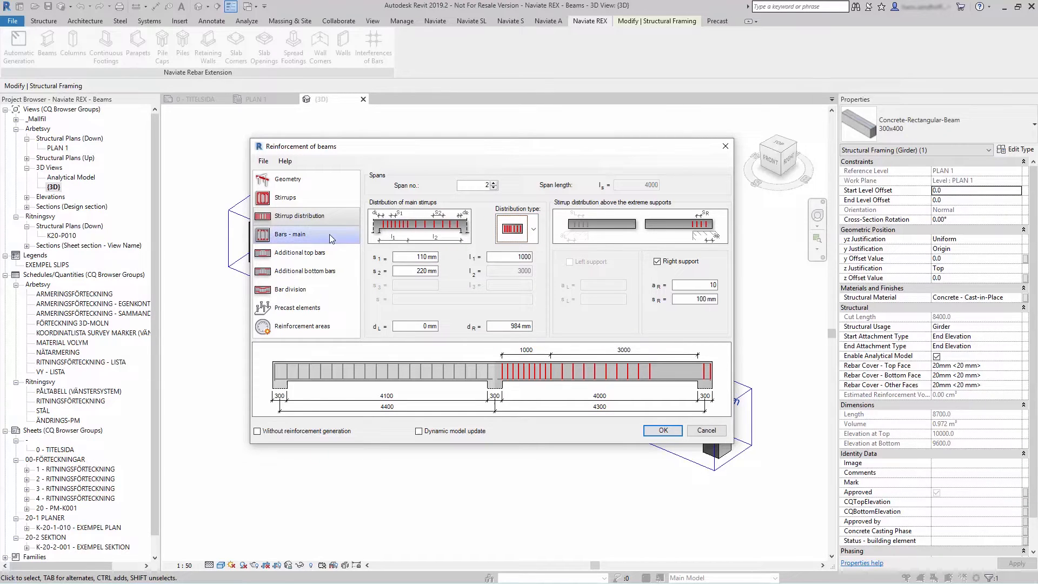
Show the main bars: two 16 K500C-T lower and upper bars with 360 mm anchorages.
{"action": "left_click", "coordinate": [290, 233]}
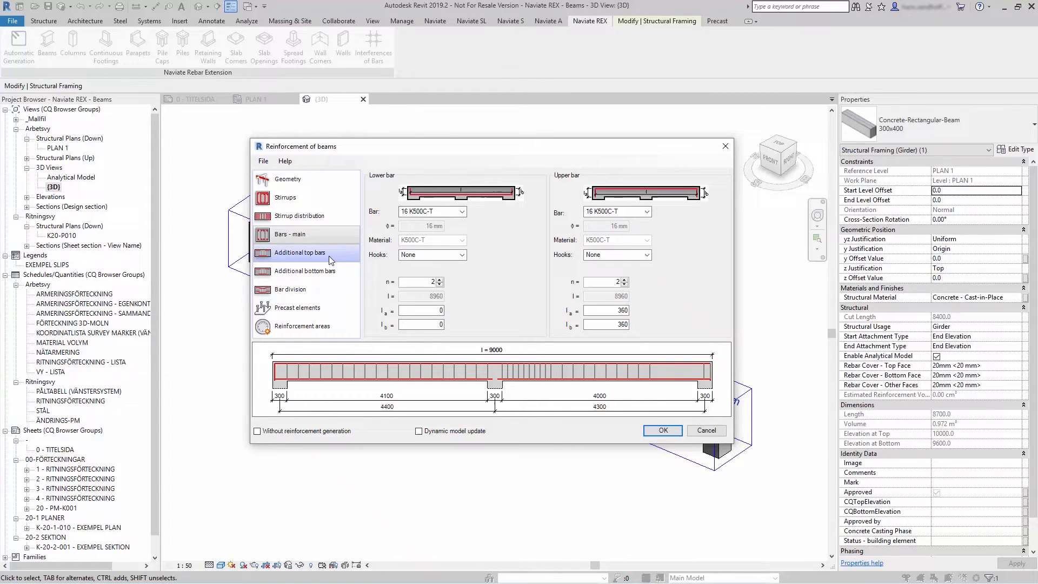
Show span 2's additional top bars over the left and extreme-right supports.
{"action": "left_click", "coordinate": [300, 253]}
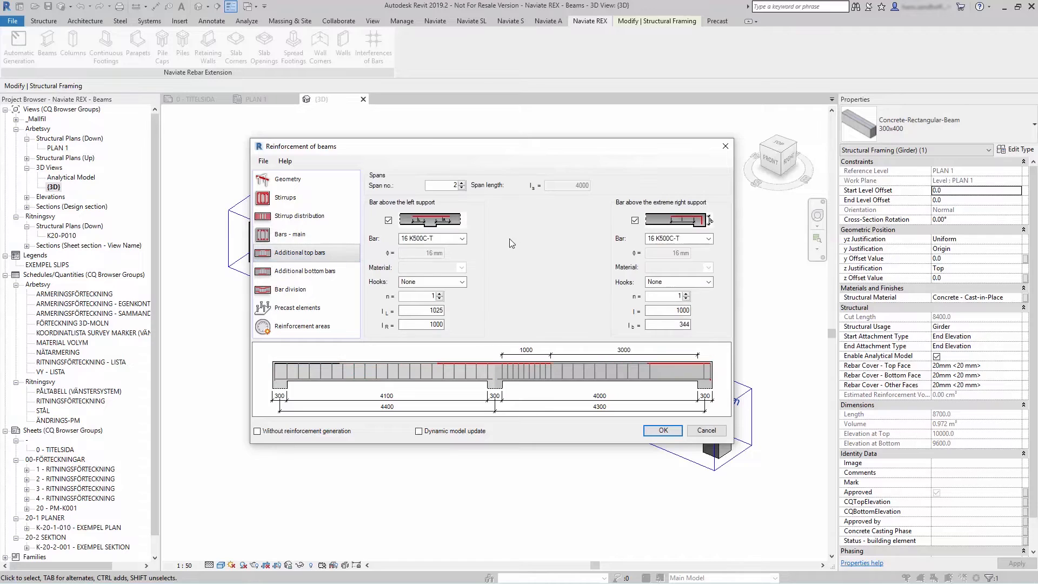
{"action": "mouse_move", "coordinate": [518, 232]}
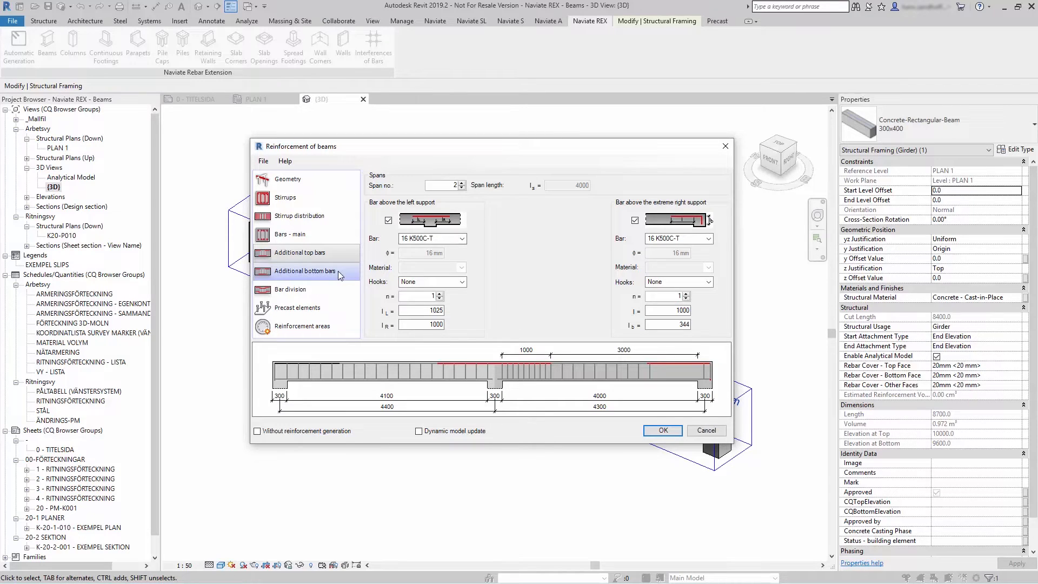
Show span 2's additional bottom bar: one 16 K500C-T bar extending 1000 mm each side of the left support.
{"action": "left_click", "coordinate": [305, 270]}
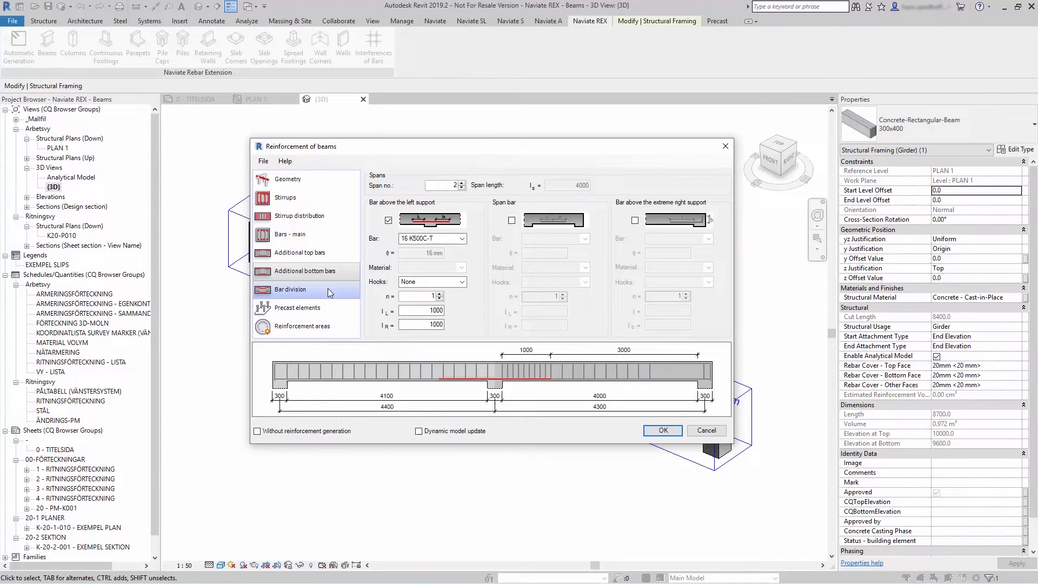
Review the lap-spliced top bar division, then the two spherical-head precast anchors at 420 cm.
{"action": "left_click", "coordinate": [290, 290]}
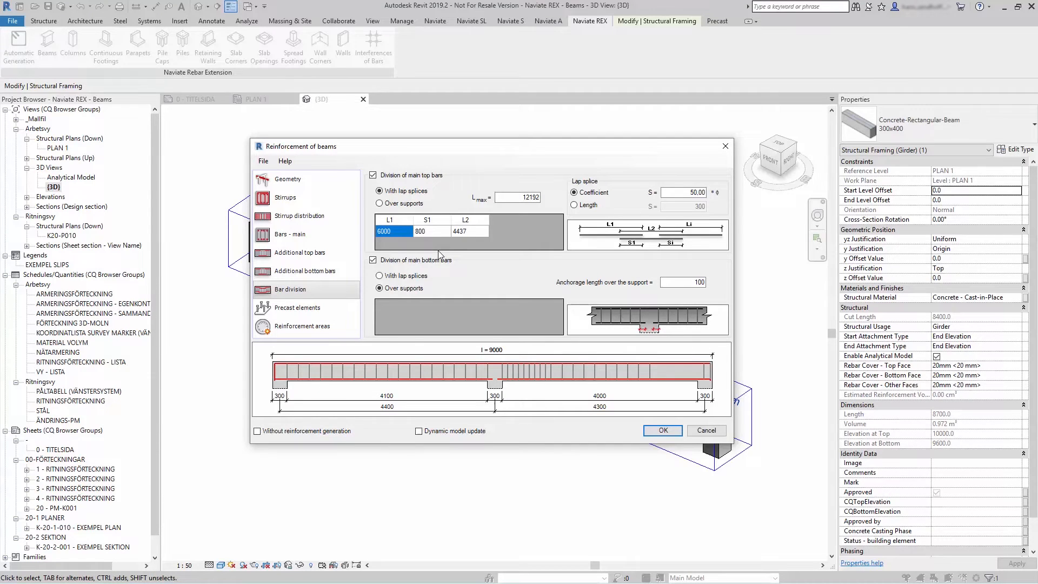
{"action": "mouse_move", "coordinate": [445, 249]}
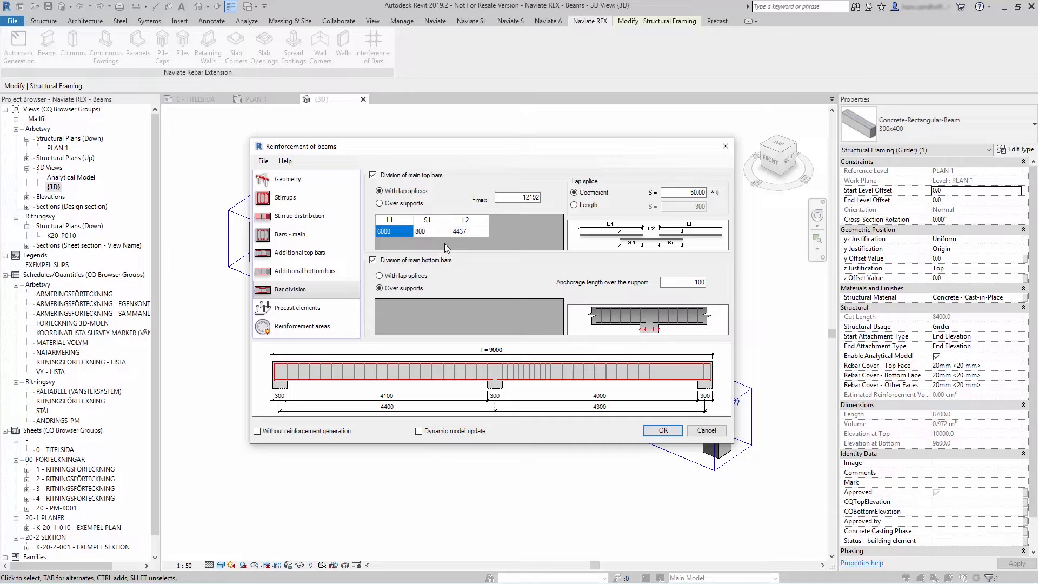
{"action": "mouse_move", "coordinate": [463, 248]}
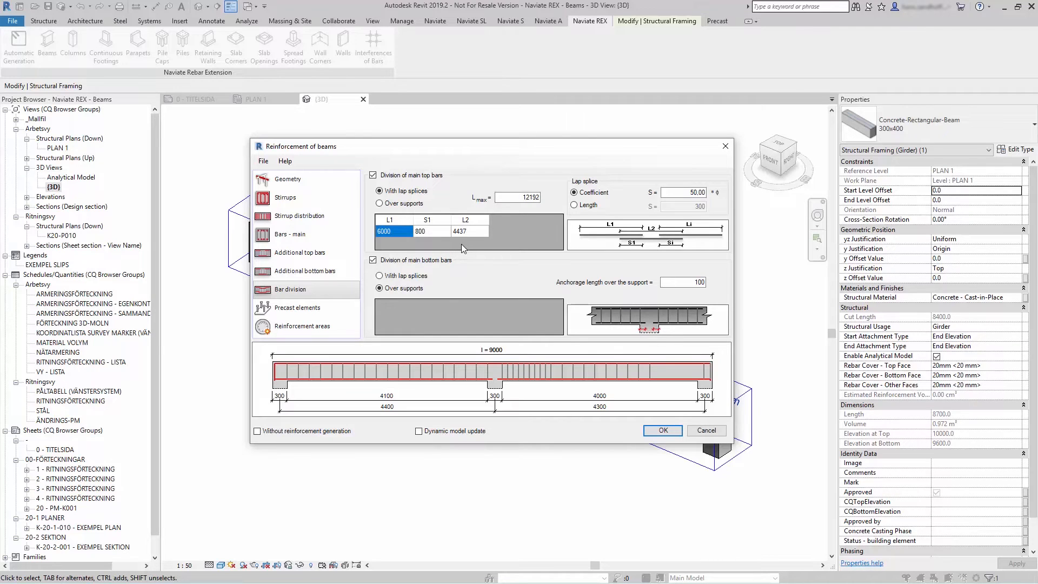
{"action": "left_click", "coordinate": [296, 307]}
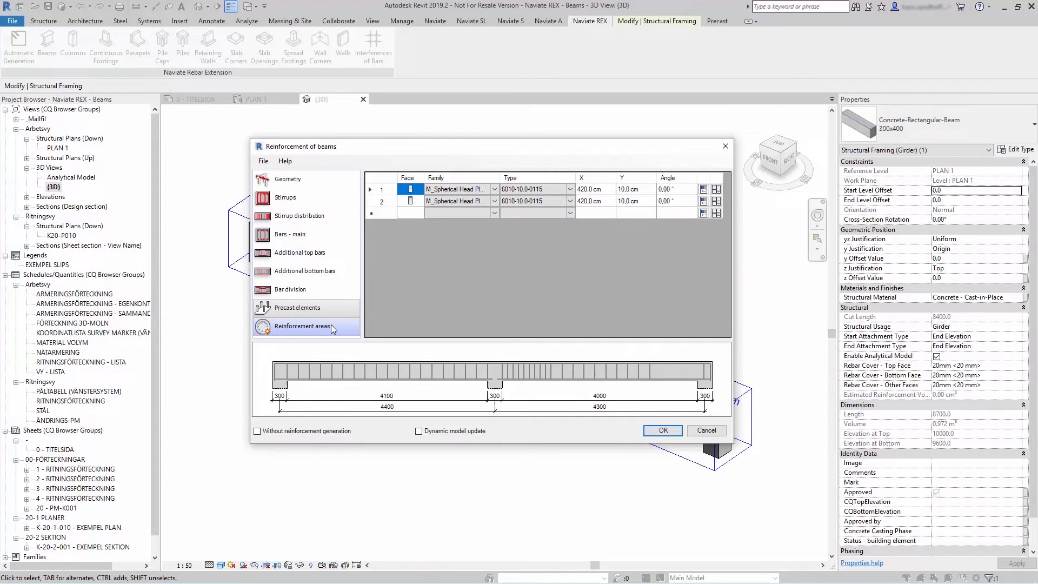
Review the reinforcement areas table and confirm with OK to regenerate the beam reinforcement.
{"action": "left_click", "coordinate": [302, 326]}
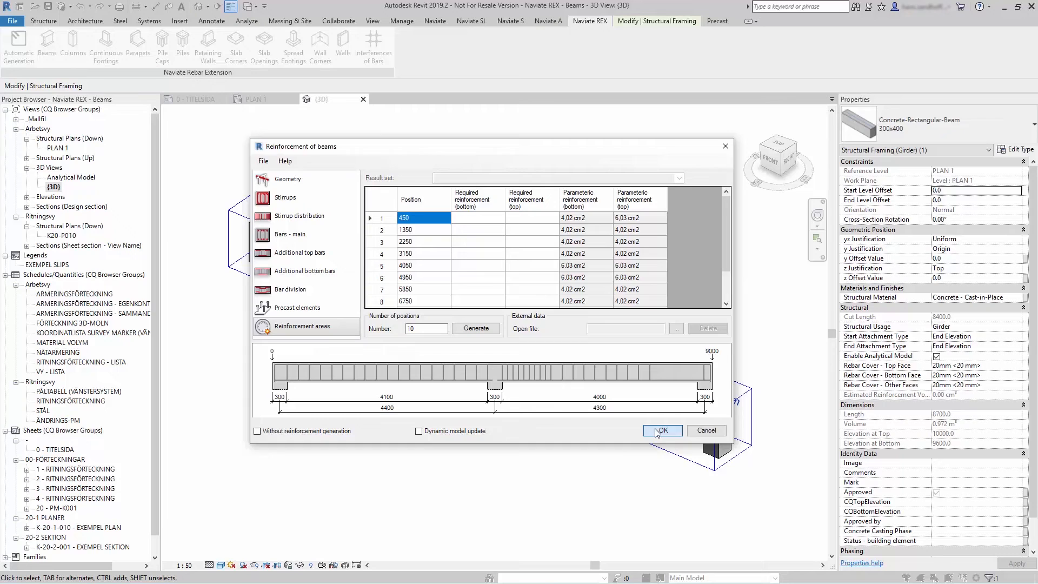
{"action": "left_click", "coordinate": [662, 430]}
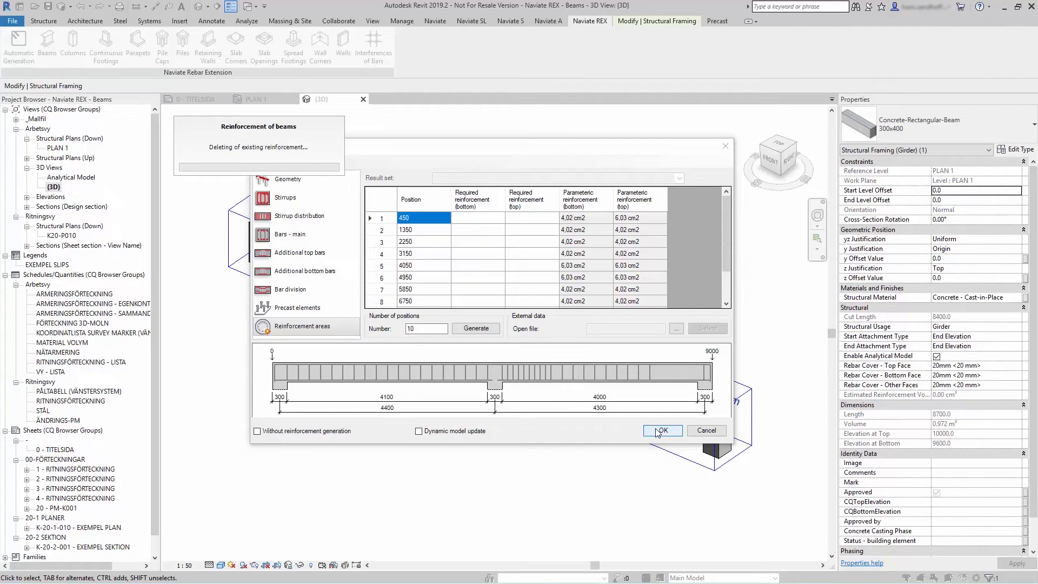
{"action": "left_click", "coordinate": [662, 430]}
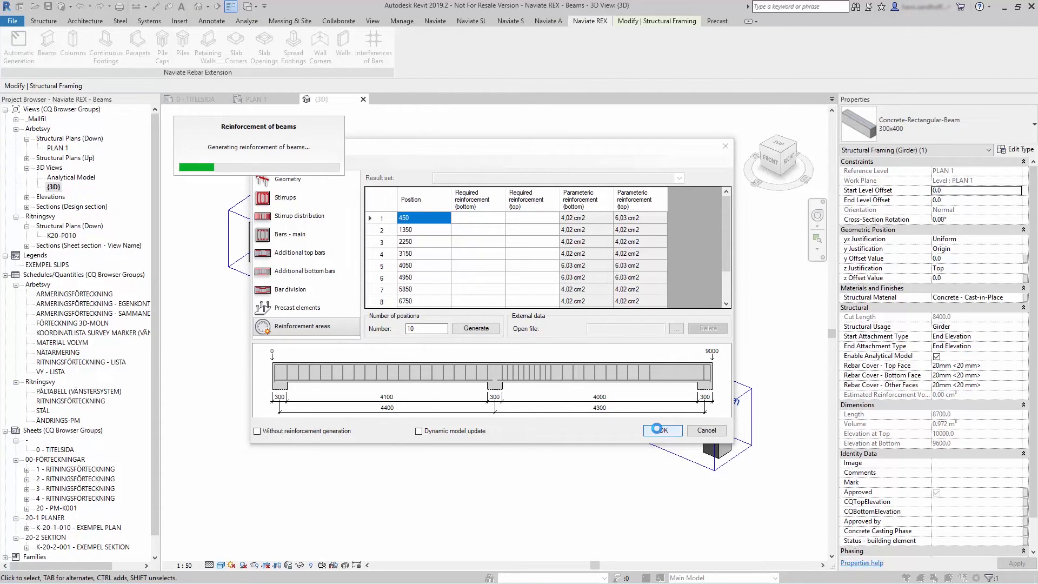